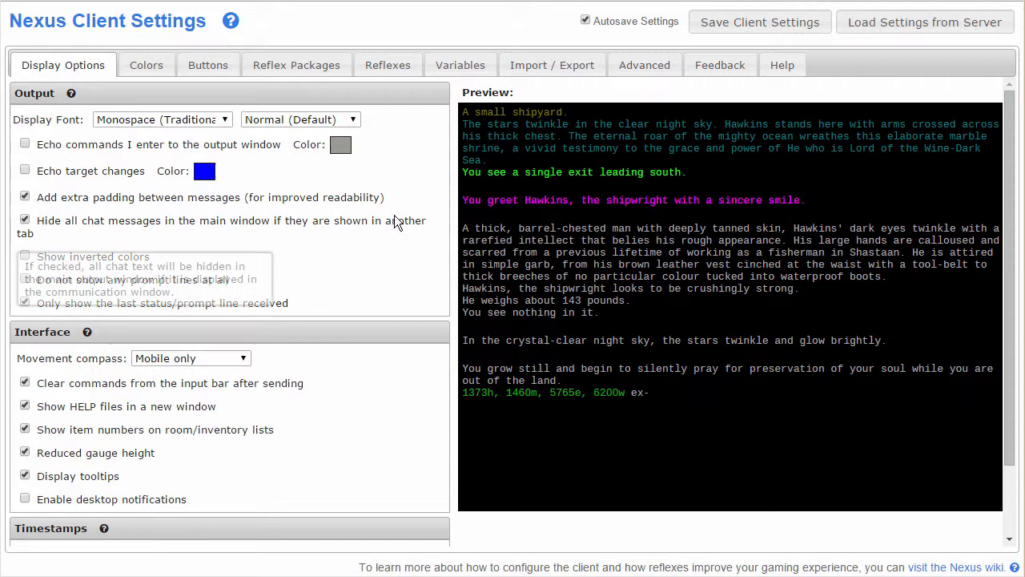
pyautogui.moveTo(411, 238)
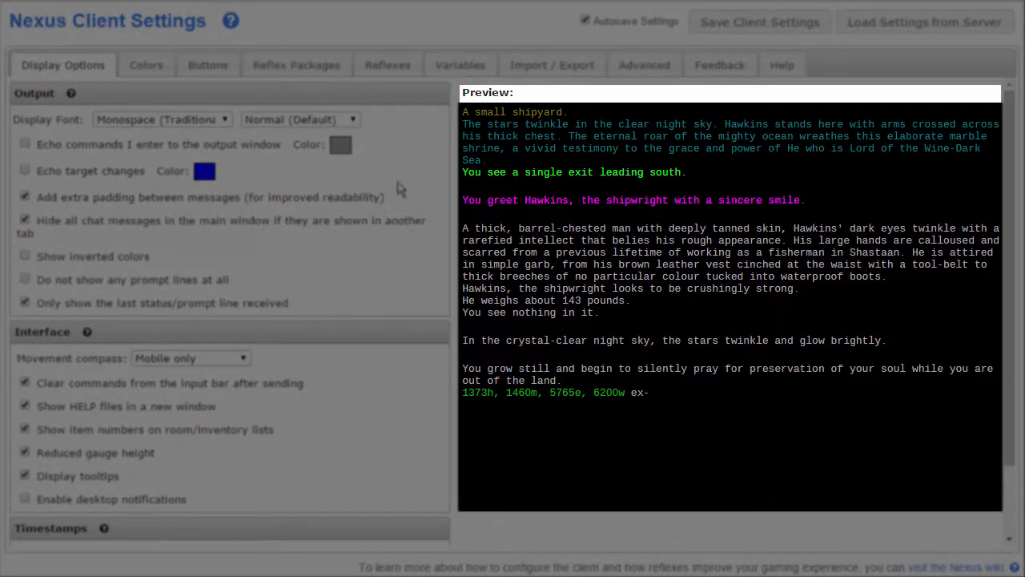
# - Set the output display font to Verdana and the text size to Small
pyautogui.click(161, 118)
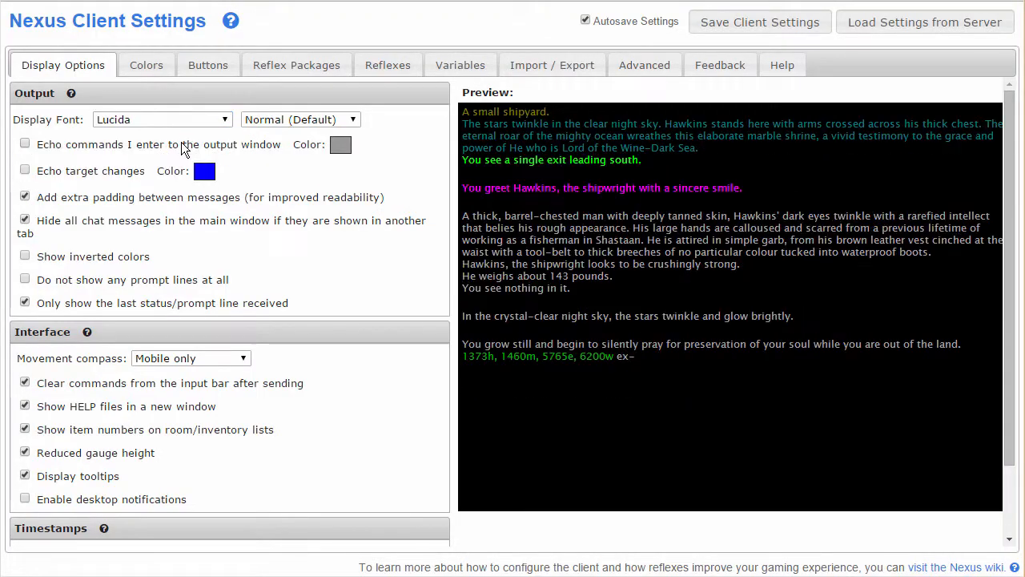
pyautogui.click(160, 119)
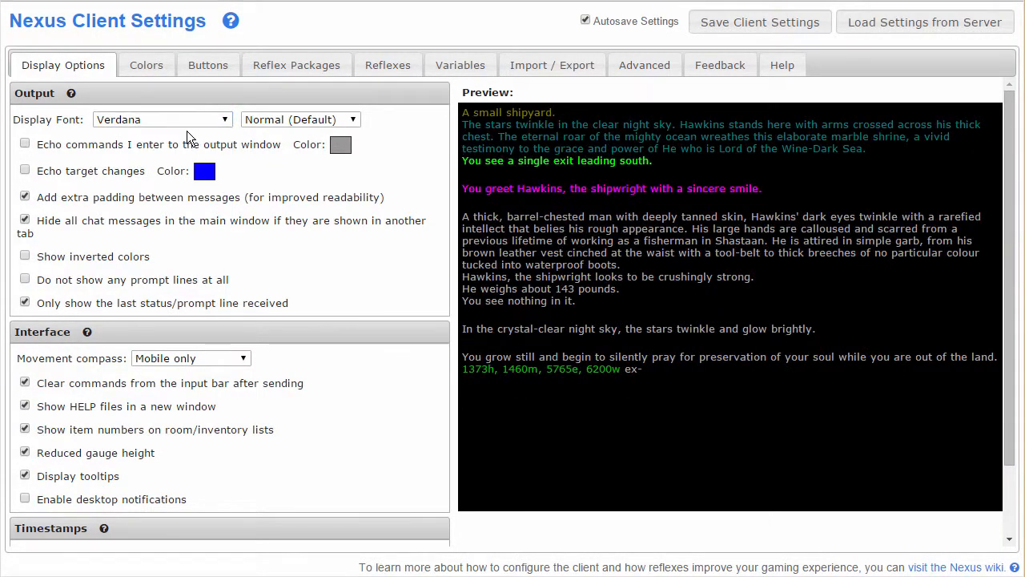
pyautogui.click(301, 120)
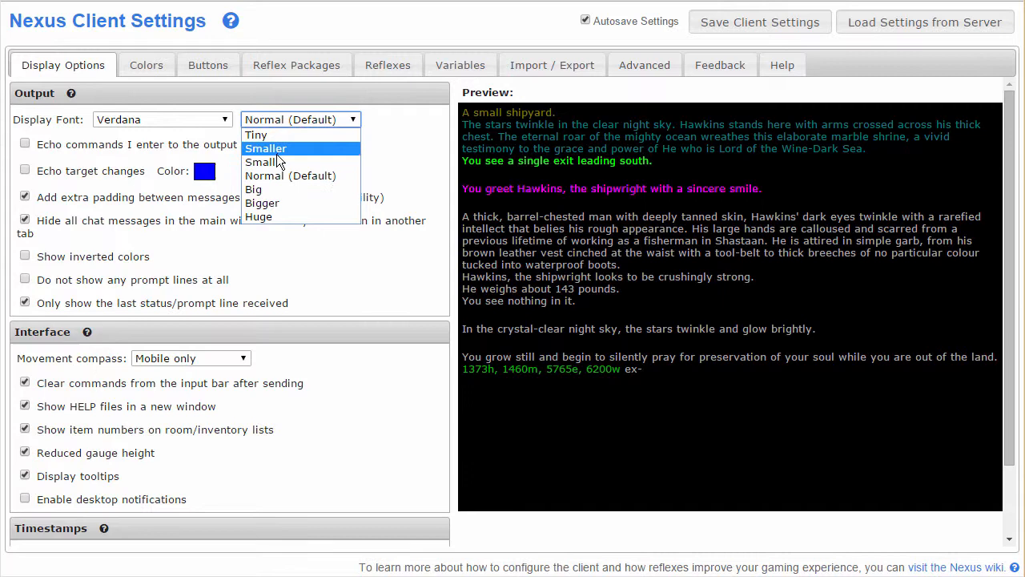
pyautogui.moveTo(277, 162)
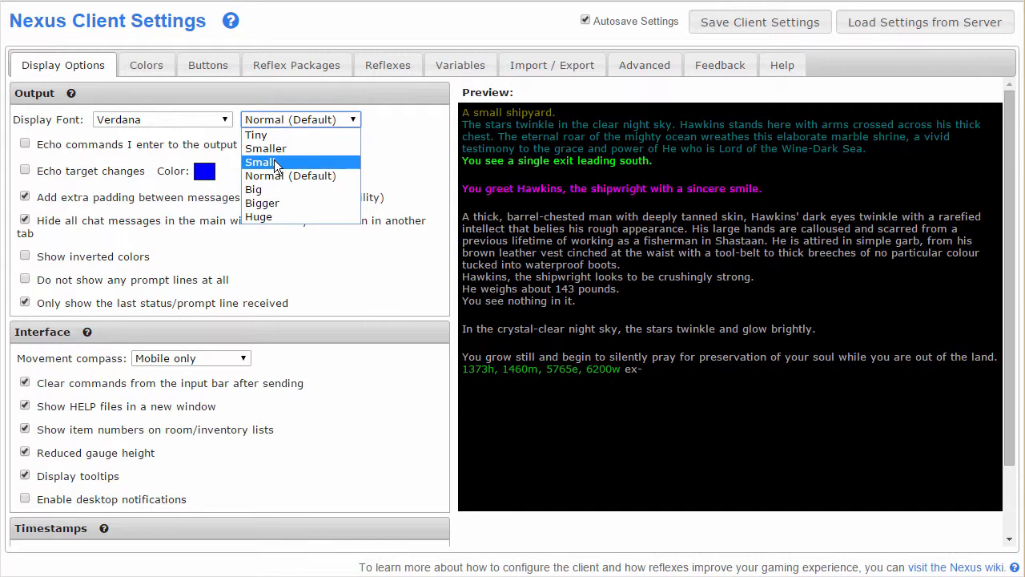
pyautogui.click(260, 162)
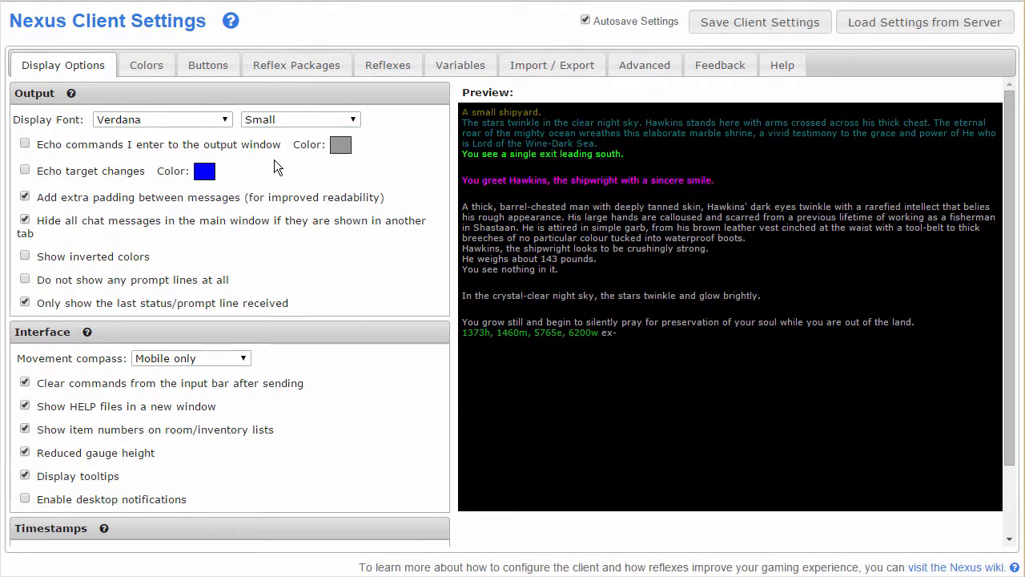
pyautogui.moveTo(300, 276)
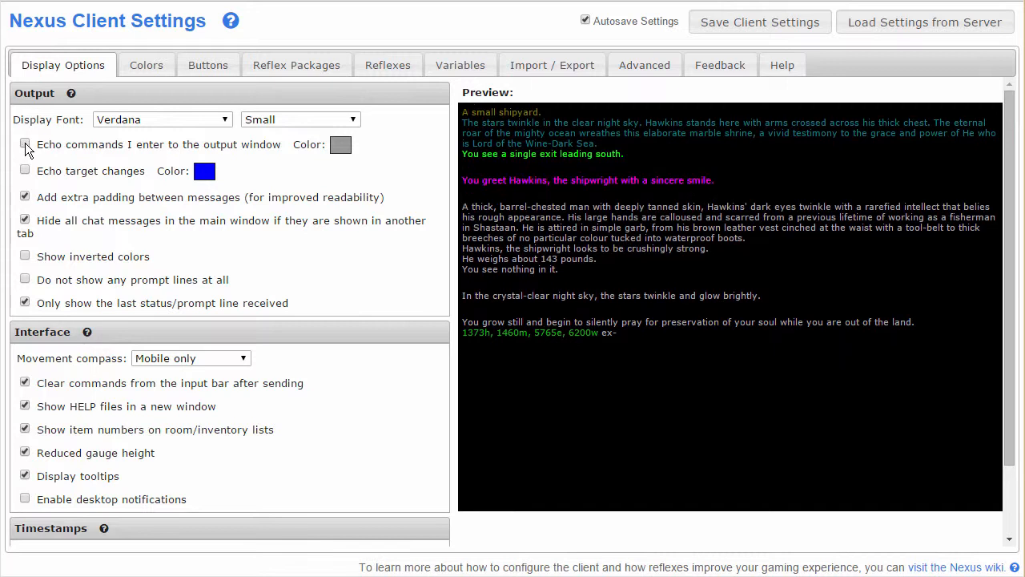
pyautogui.click(25, 171)
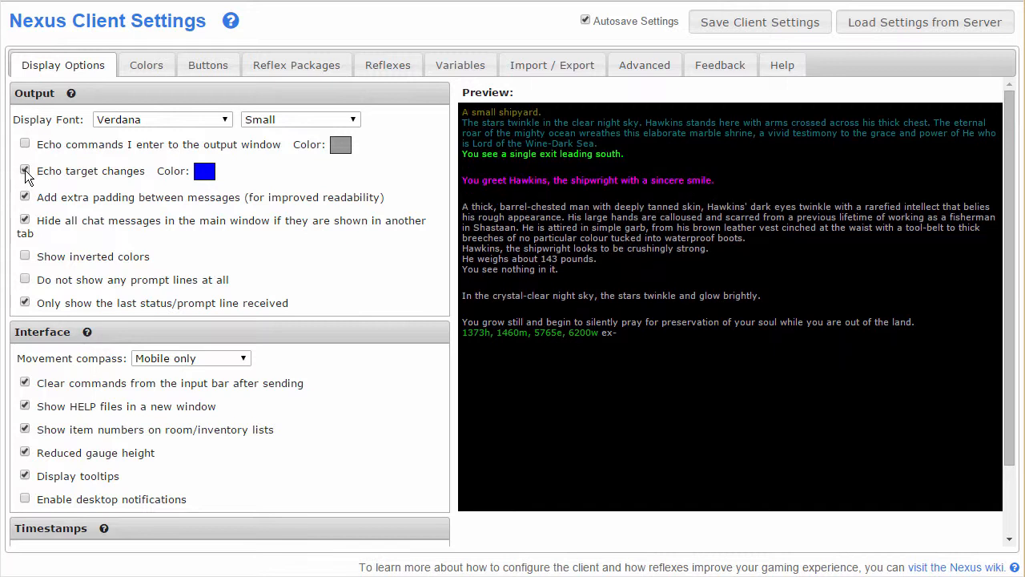
pyautogui.click(24, 171)
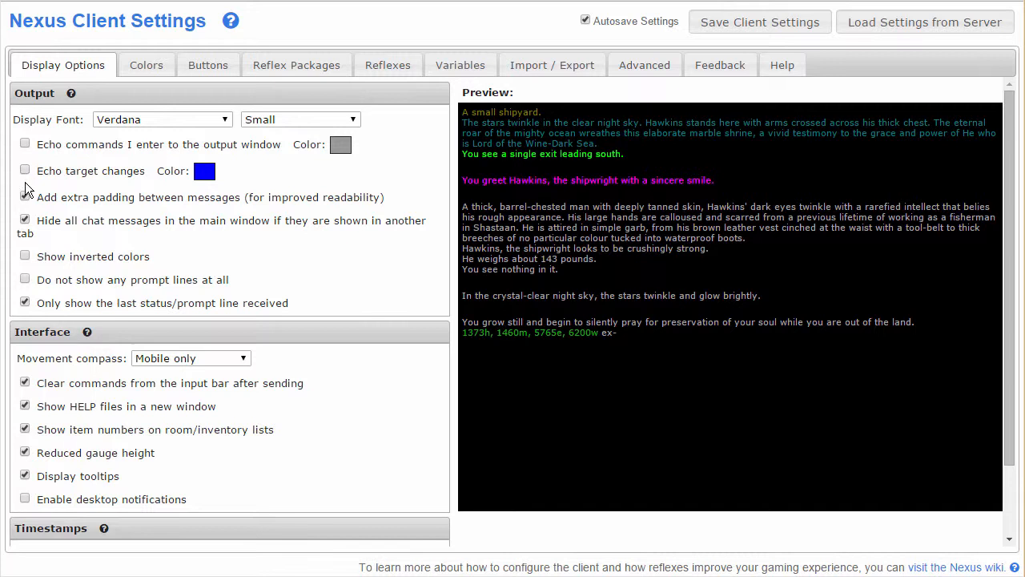
pyautogui.click(25, 196)
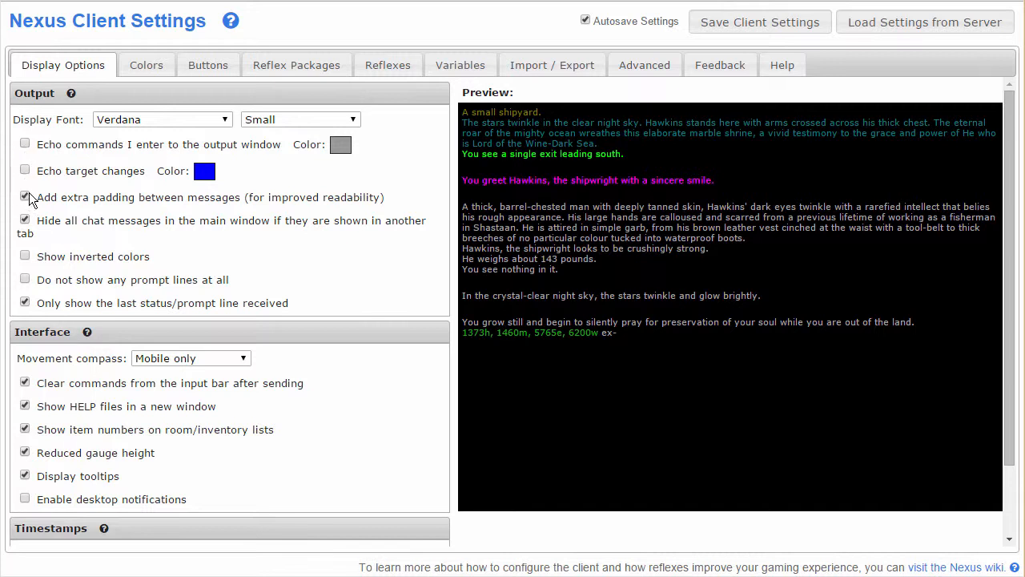
pyautogui.click(25, 196)
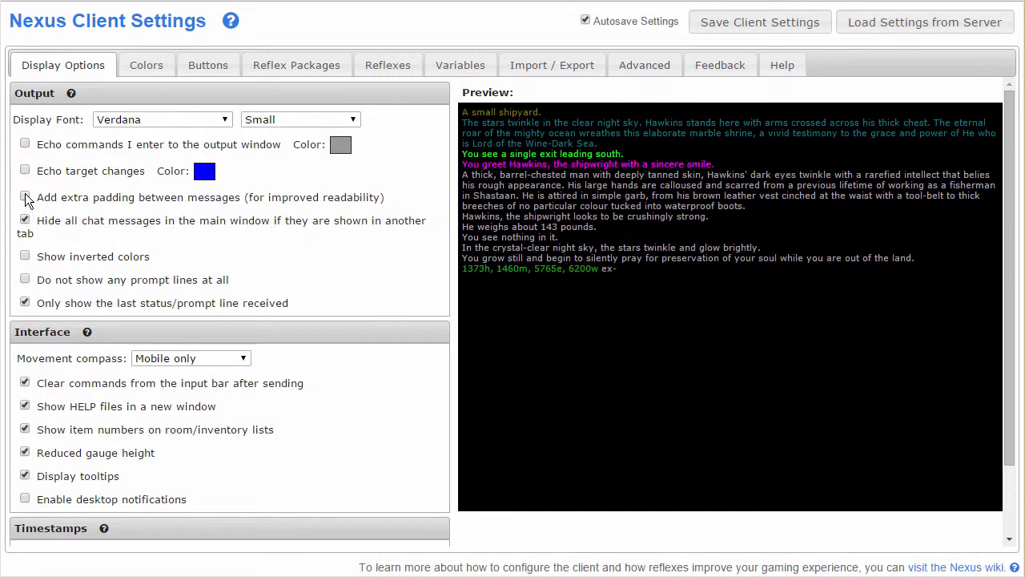
pyautogui.click(24, 197)
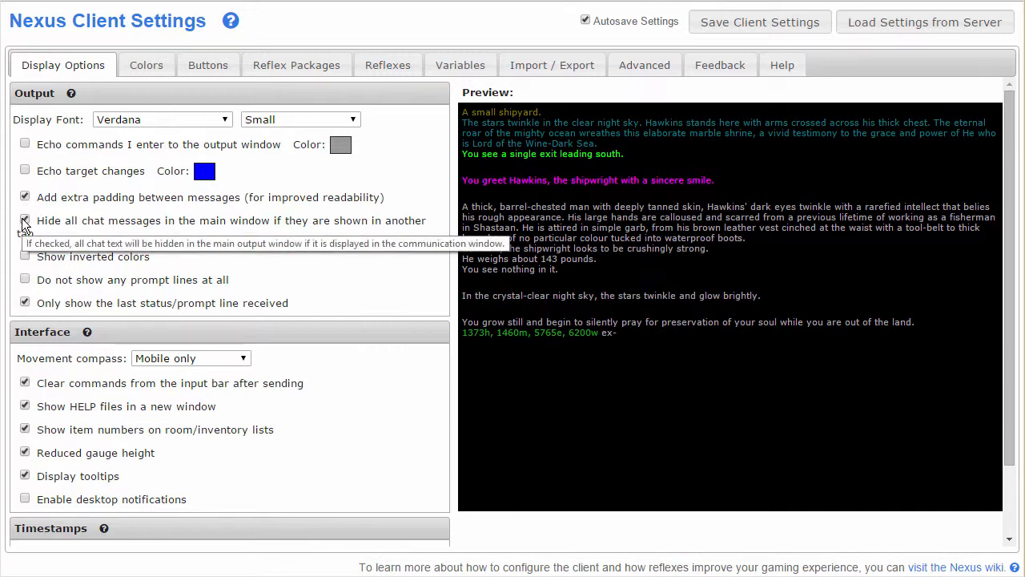
pyautogui.click(25, 221)
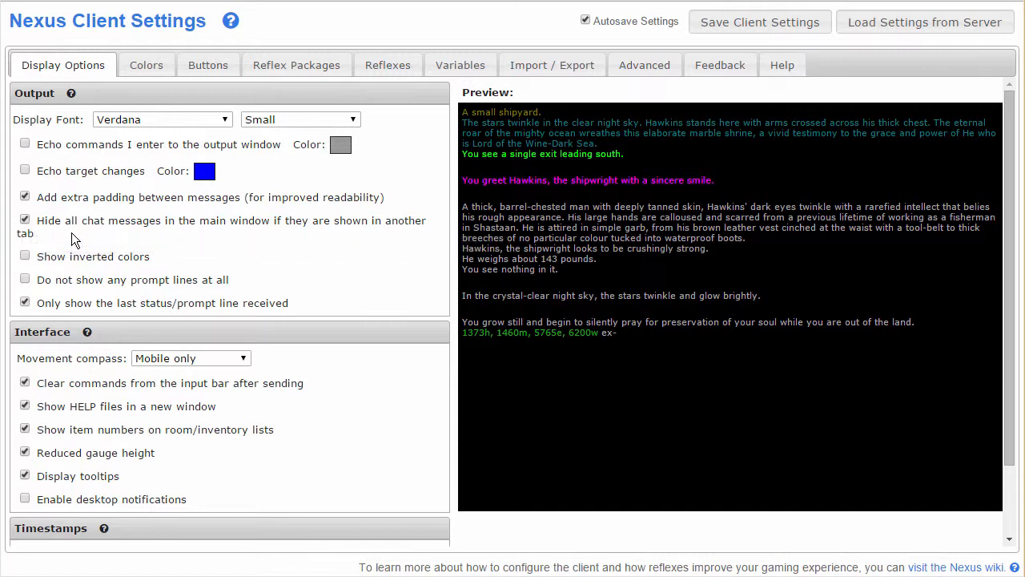
pyautogui.moveTo(46, 253)
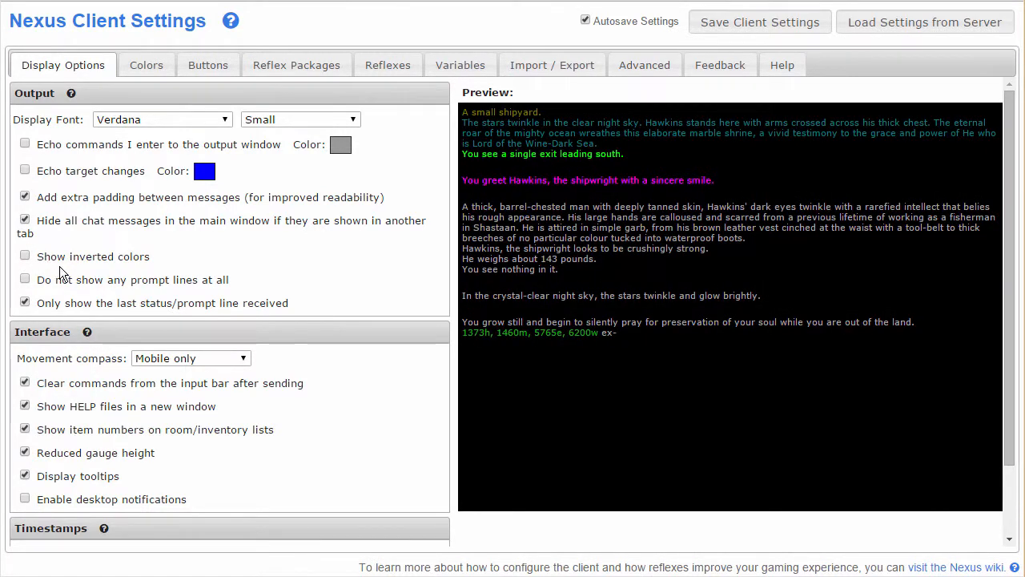
pyautogui.click(25, 279)
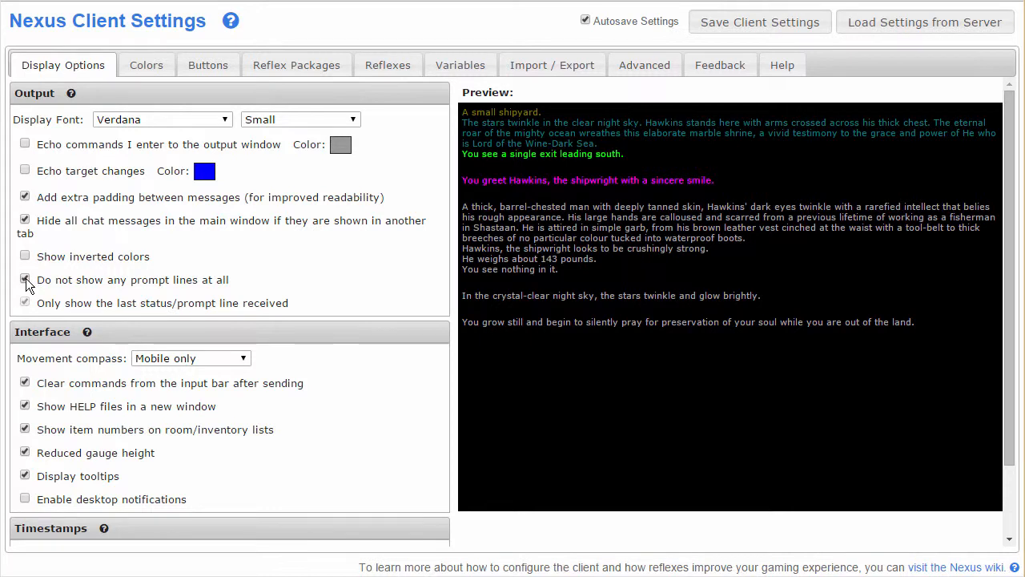
pyautogui.click(25, 278)
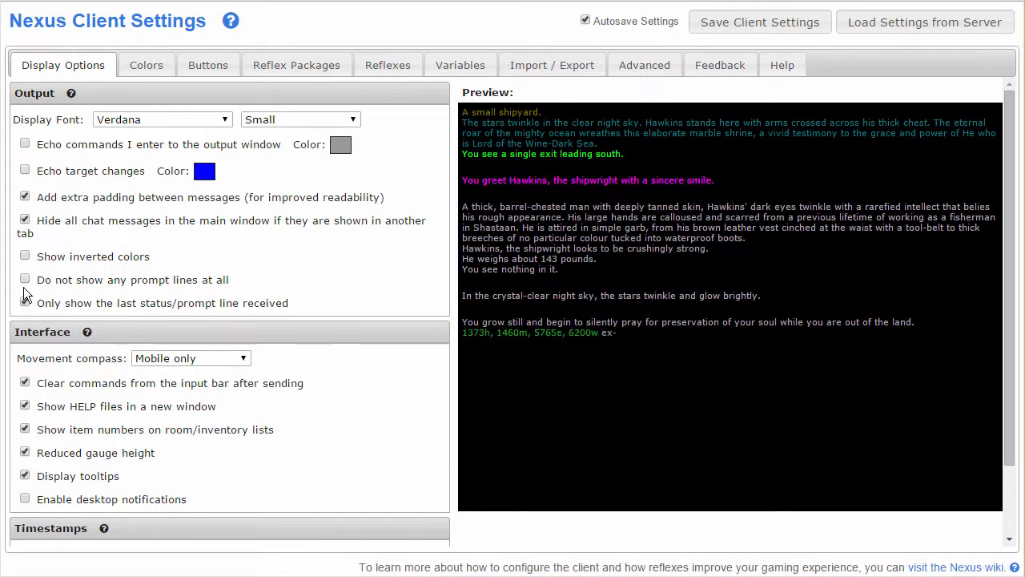
pyautogui.click(25, 303)
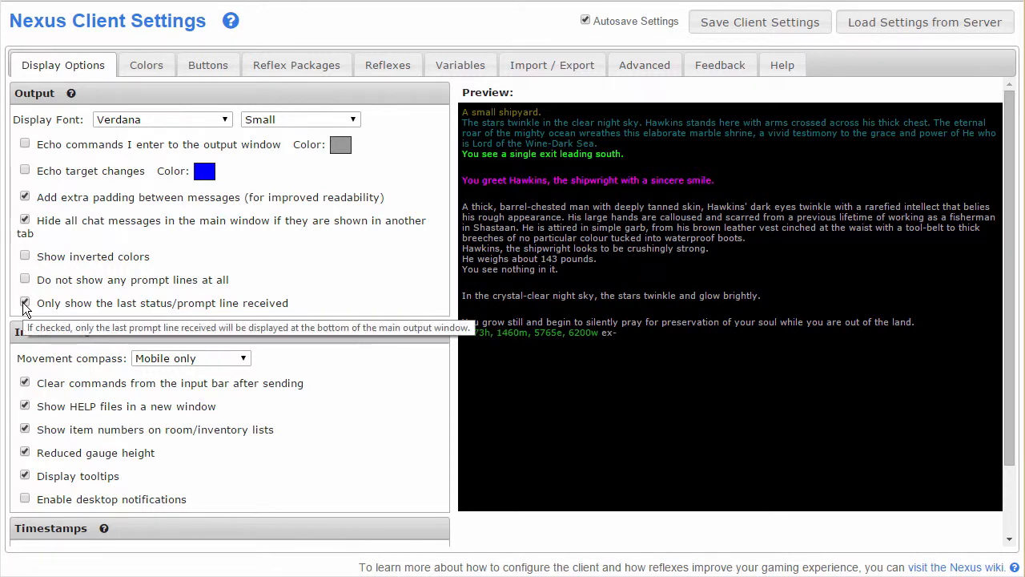
pyautogui.click(24, 302)
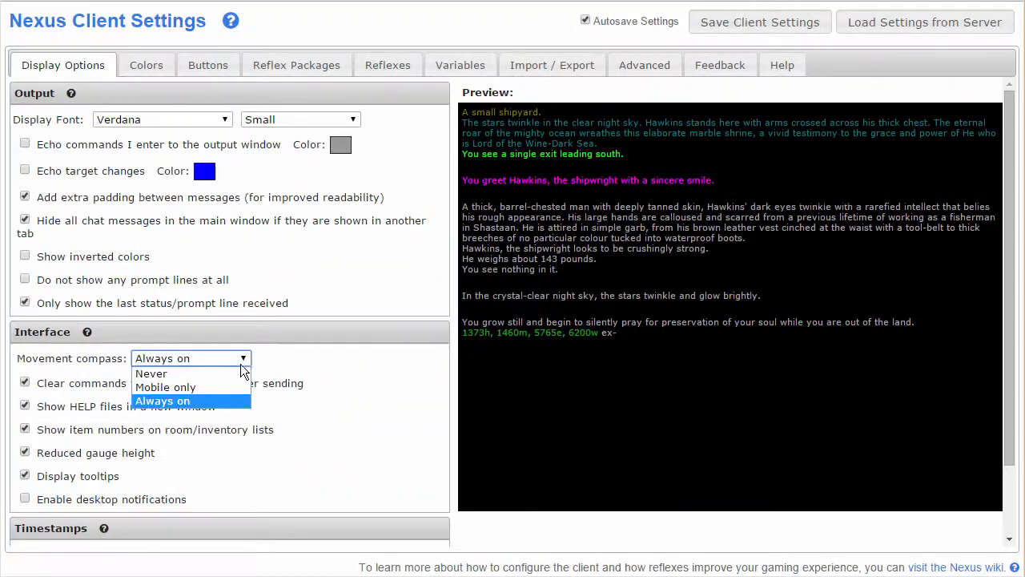
pyautogui.click(165, 387)
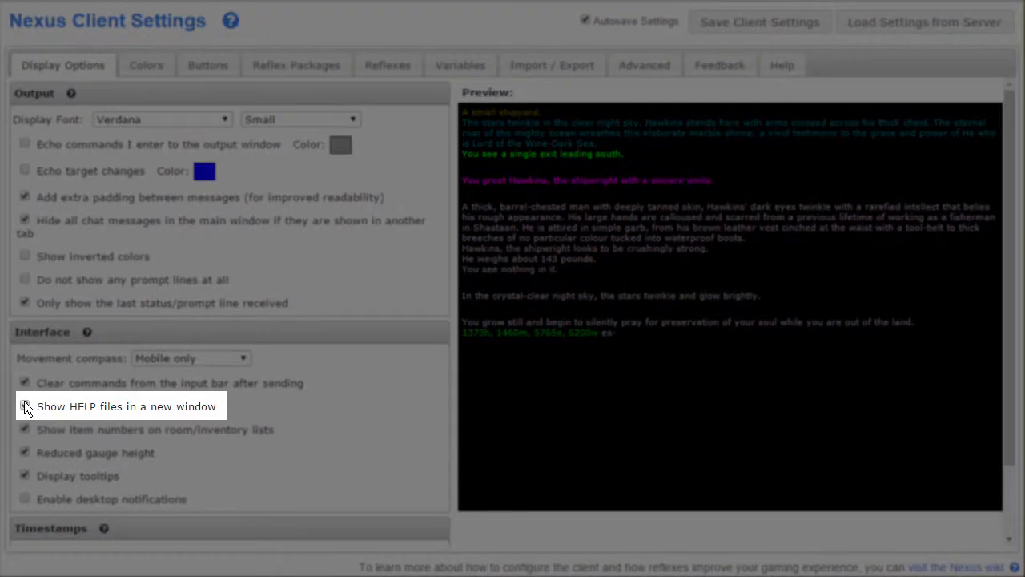
pyautogui.click(25, 406)
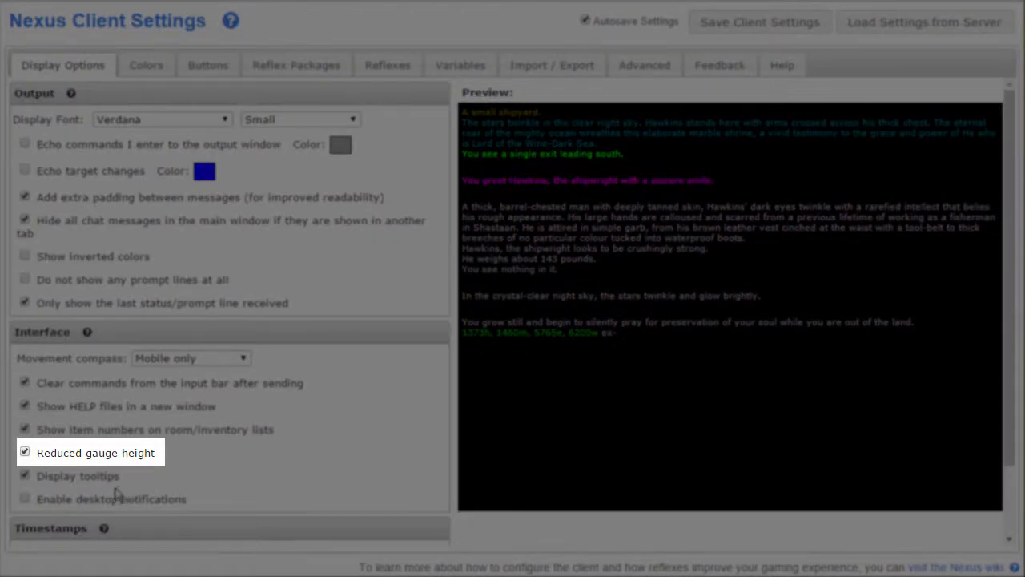
pyautogui.scroll(-3)
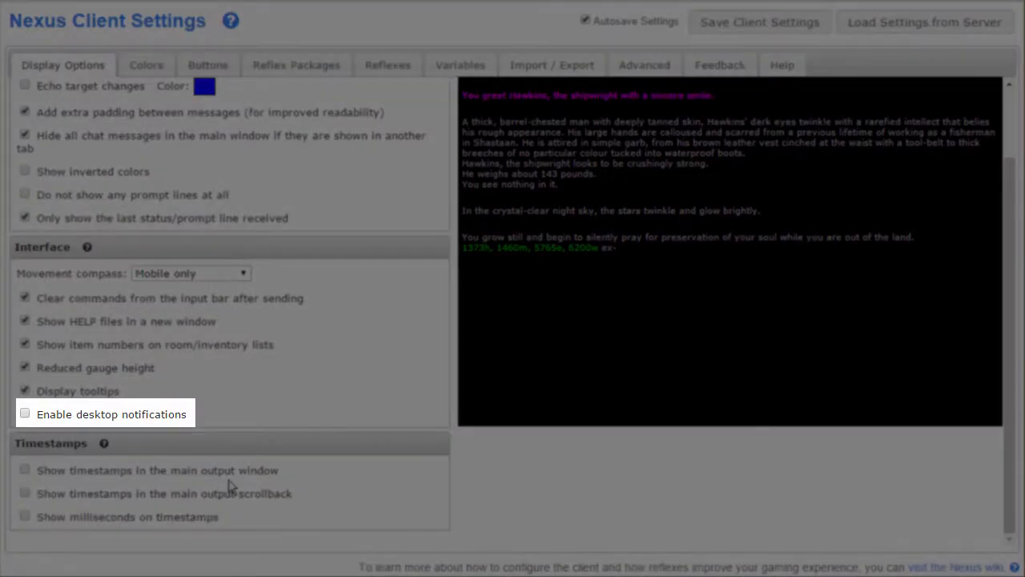
pyautogui.moveTo(228, 489)
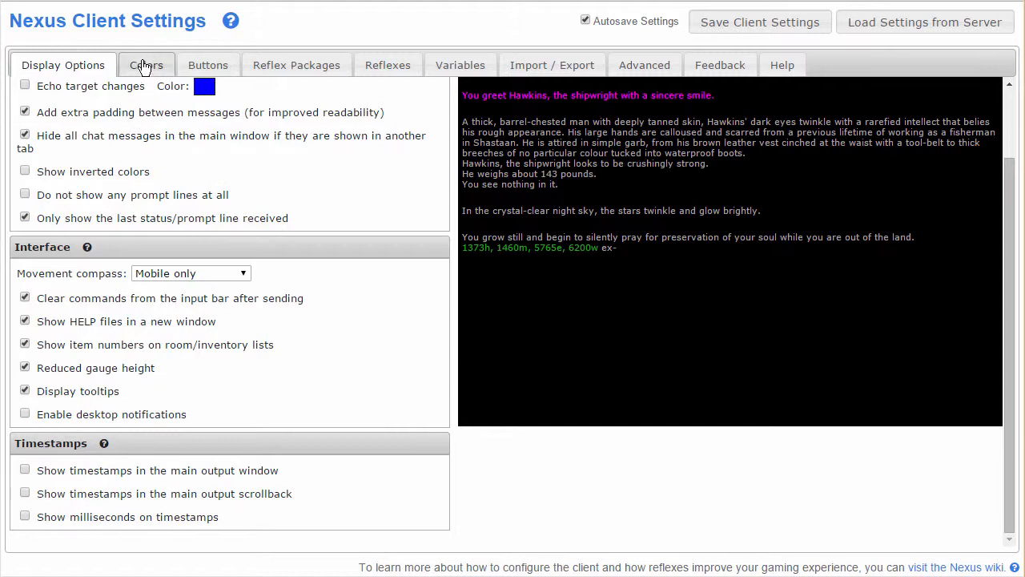
# - On the Colors page, change the Dark Red swatch to a brighter red
pyautogui.click(147, 65)
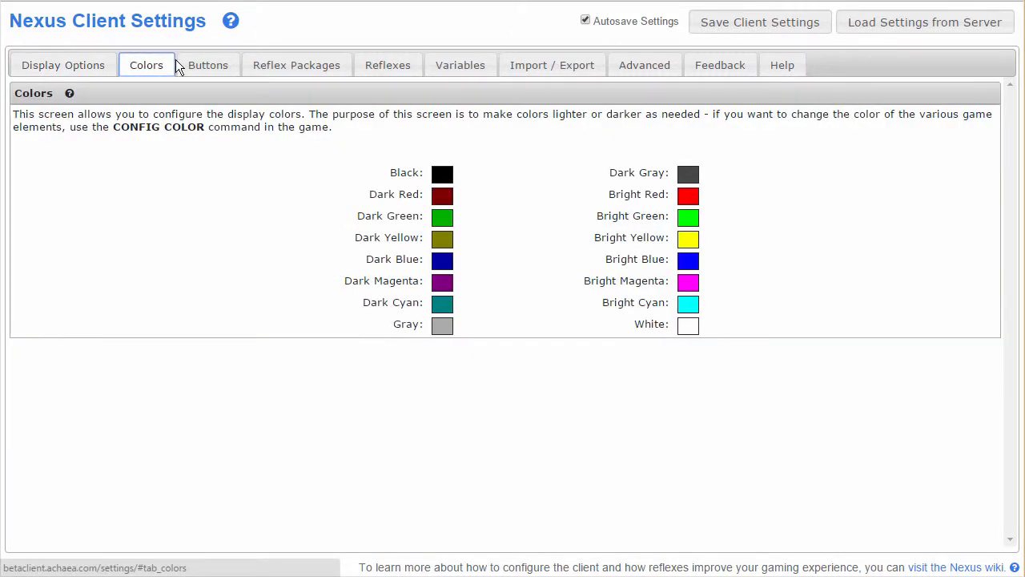
pyautogui.moveTo(455, 194)
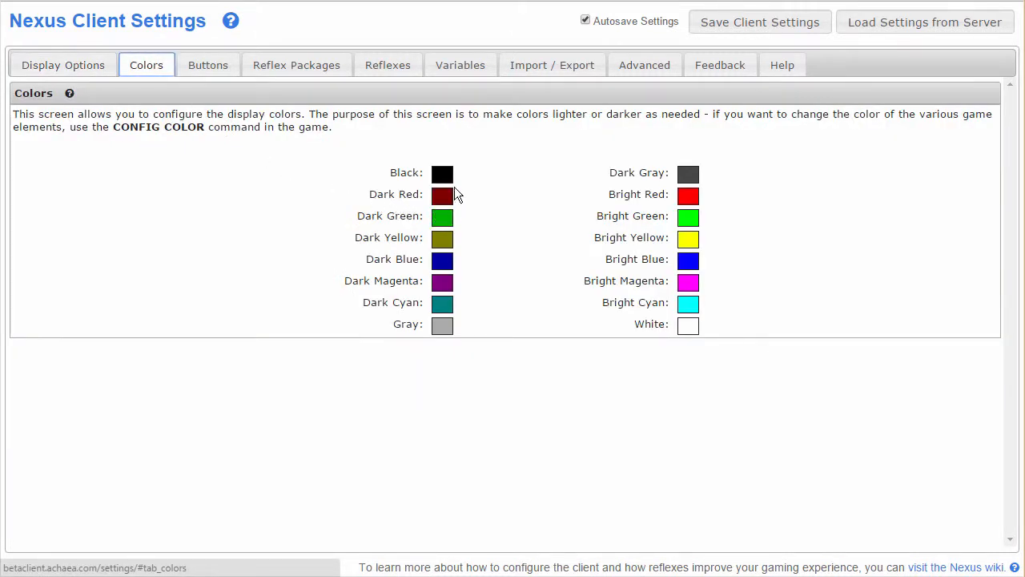
pyautogui.click(442, 194)
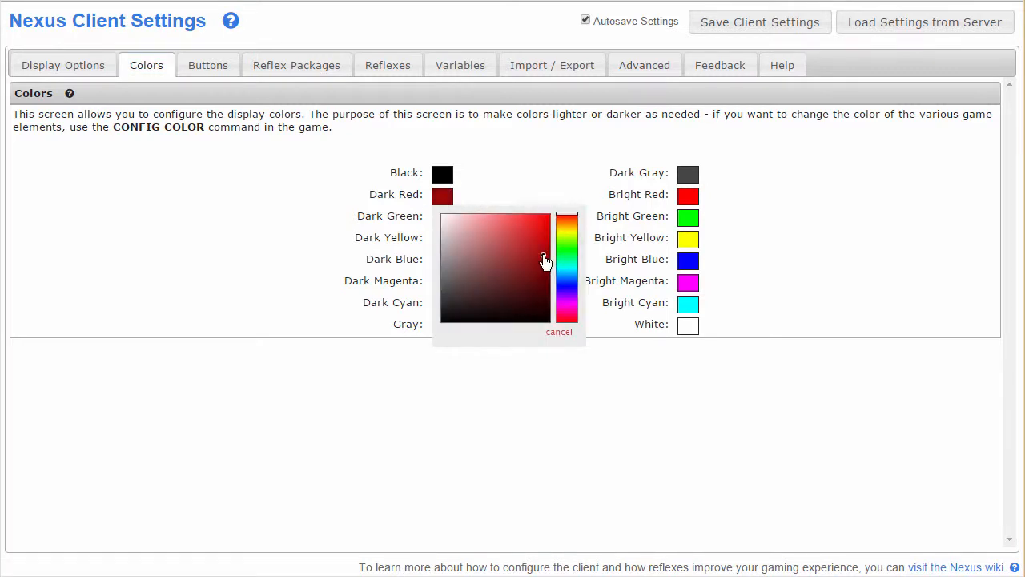
pyautogui.click(541, 246)
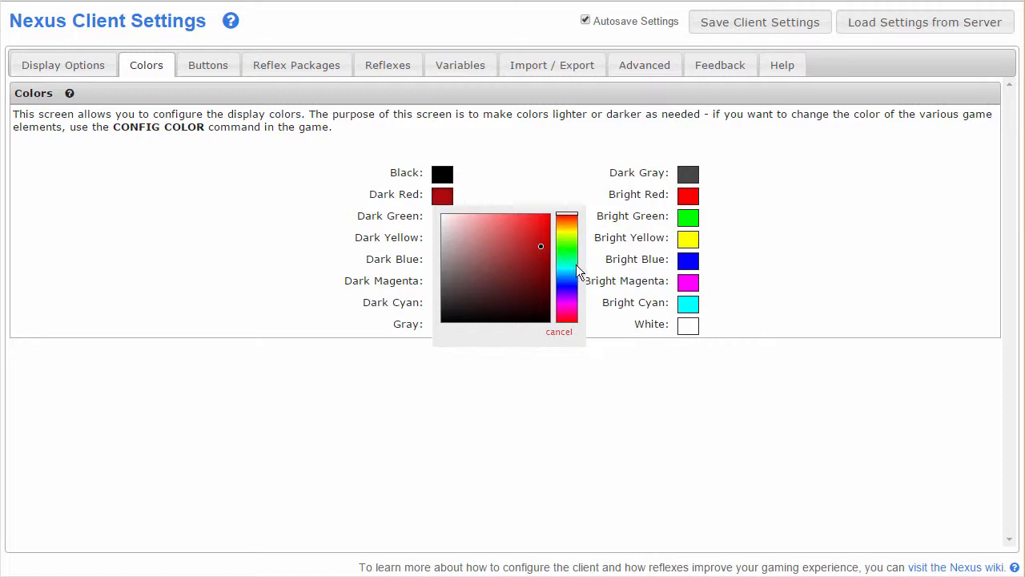
pyautogui.click(559, 332)
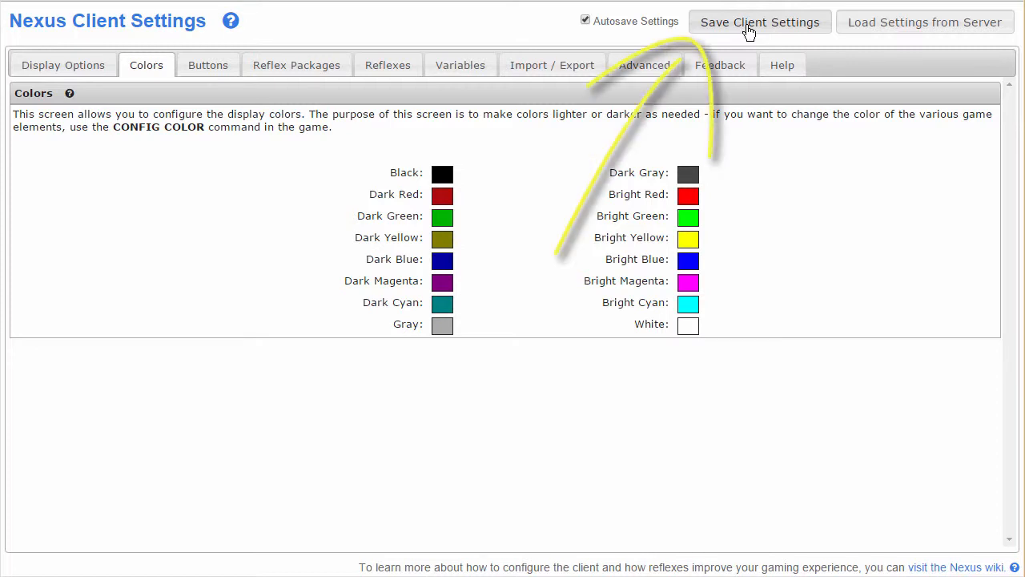
# - Save the client settings to the server, confirmed by 'System saved!'
pyautogui.click(759, 22)
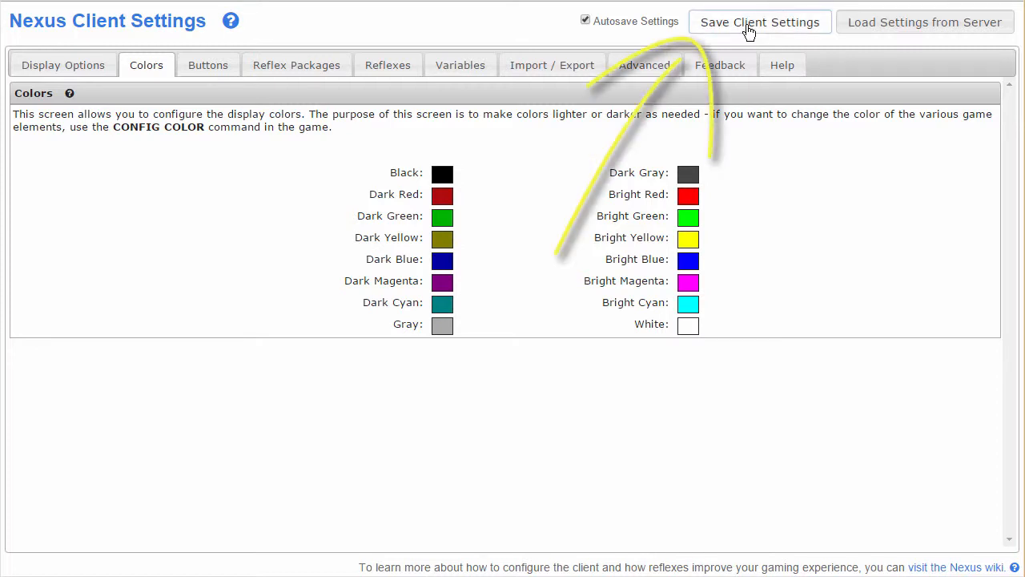
pyautogui.click(760, 22)
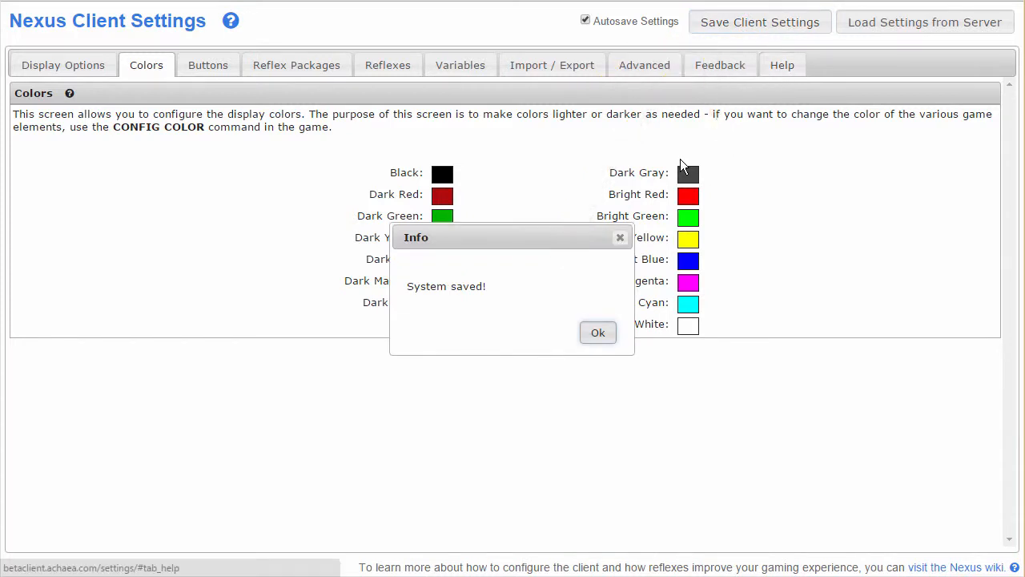
pyautogui.moveTo(596, 332)
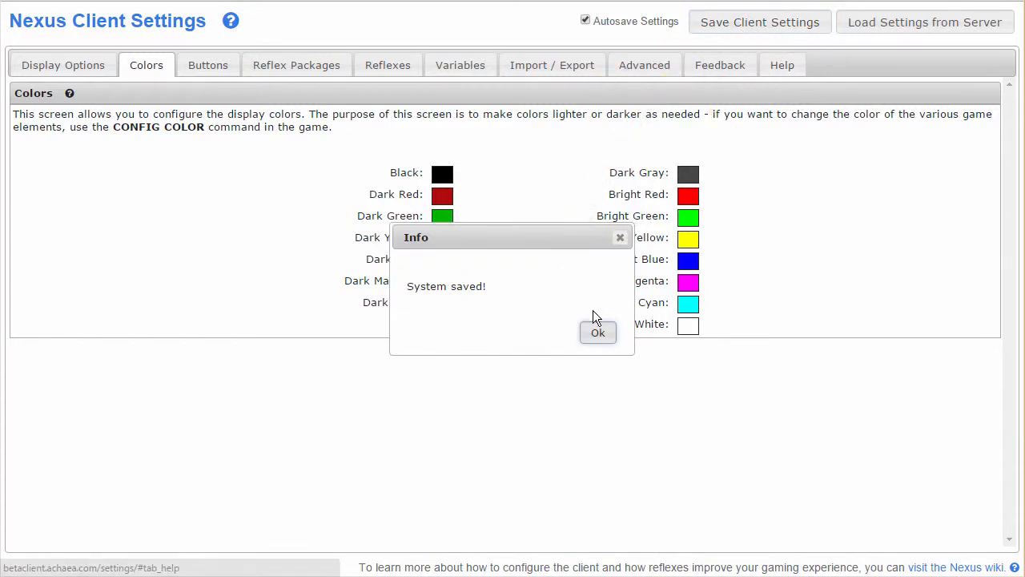
pyautogui.moveTo(597, 335)
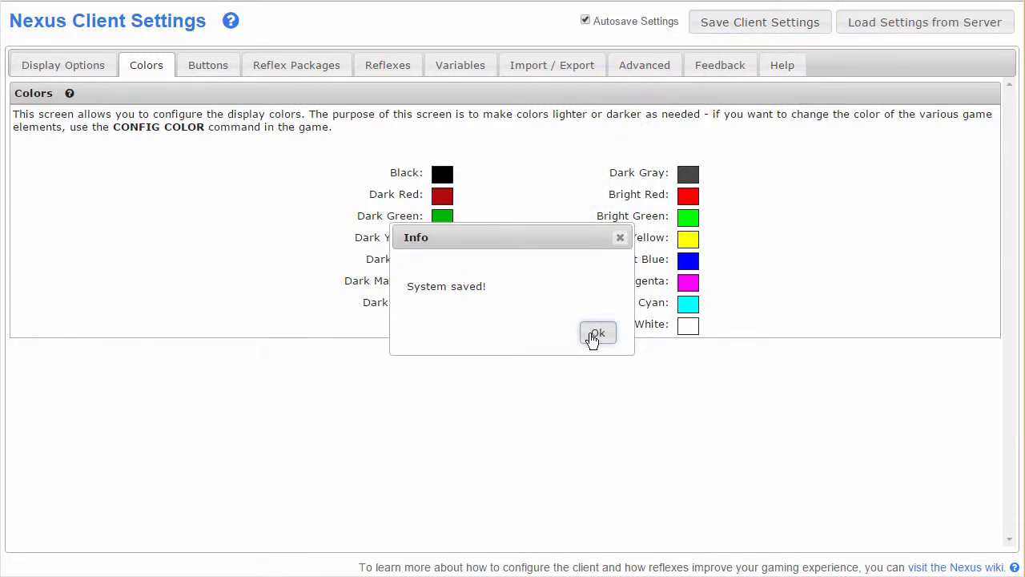